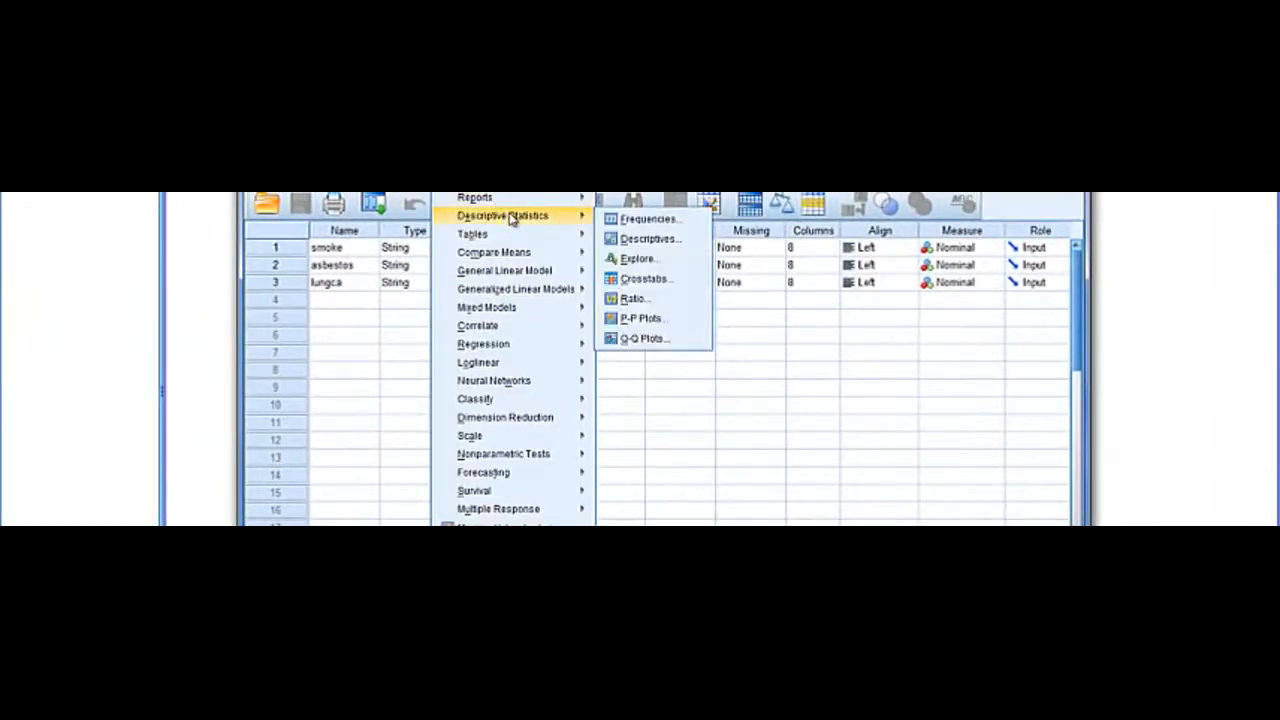
mouse_move(645, 278)
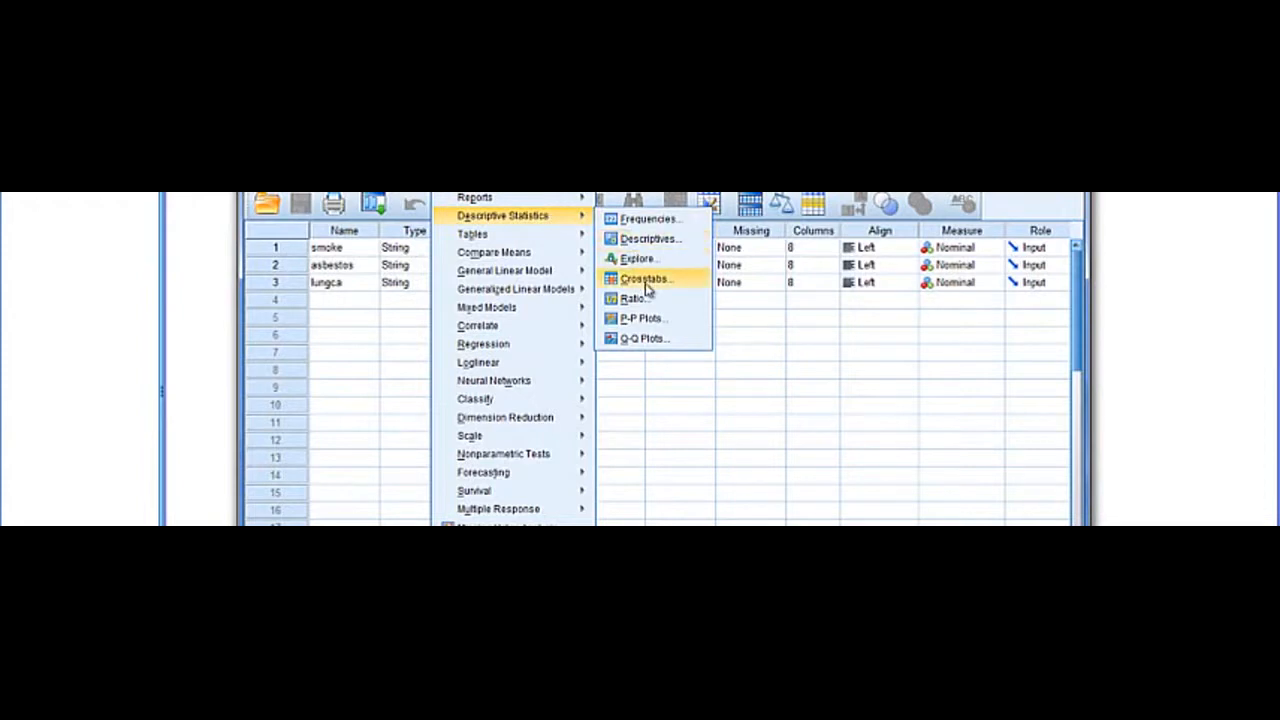
- Open the Crosstabs dialog from Analyze > Descriptive Statistics
click(644, 278)
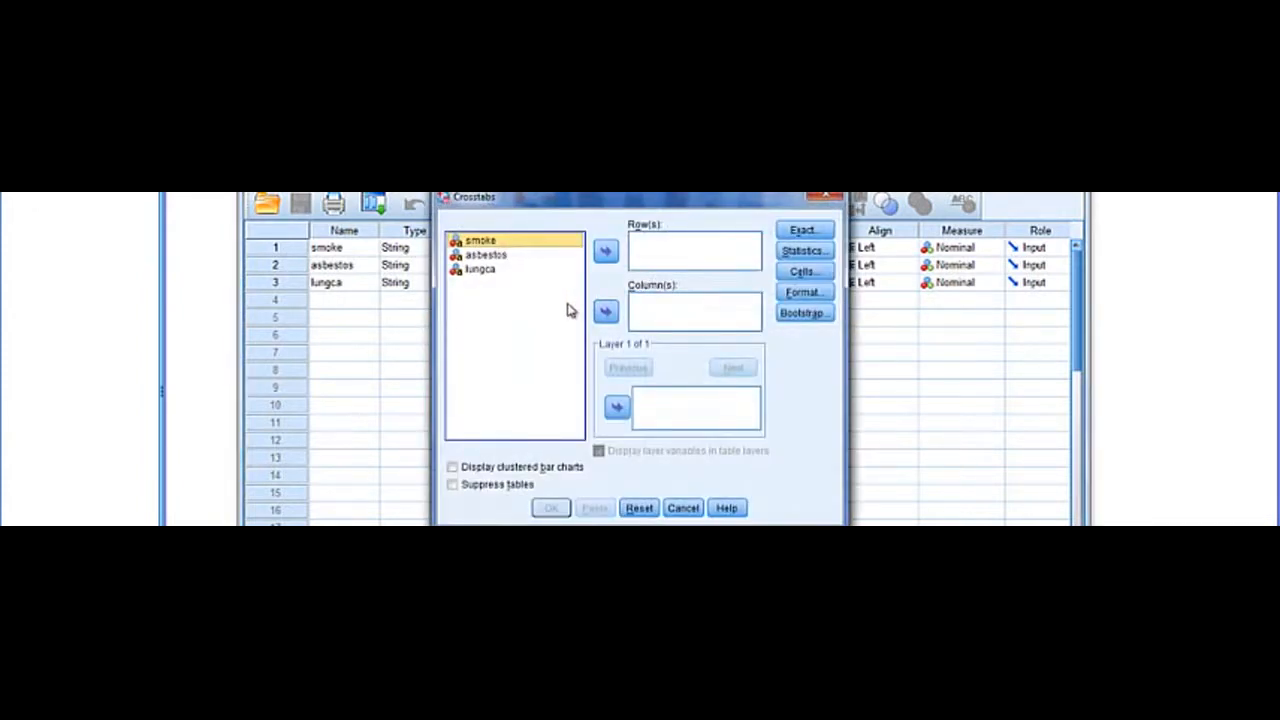
mouse_move(498, 270)
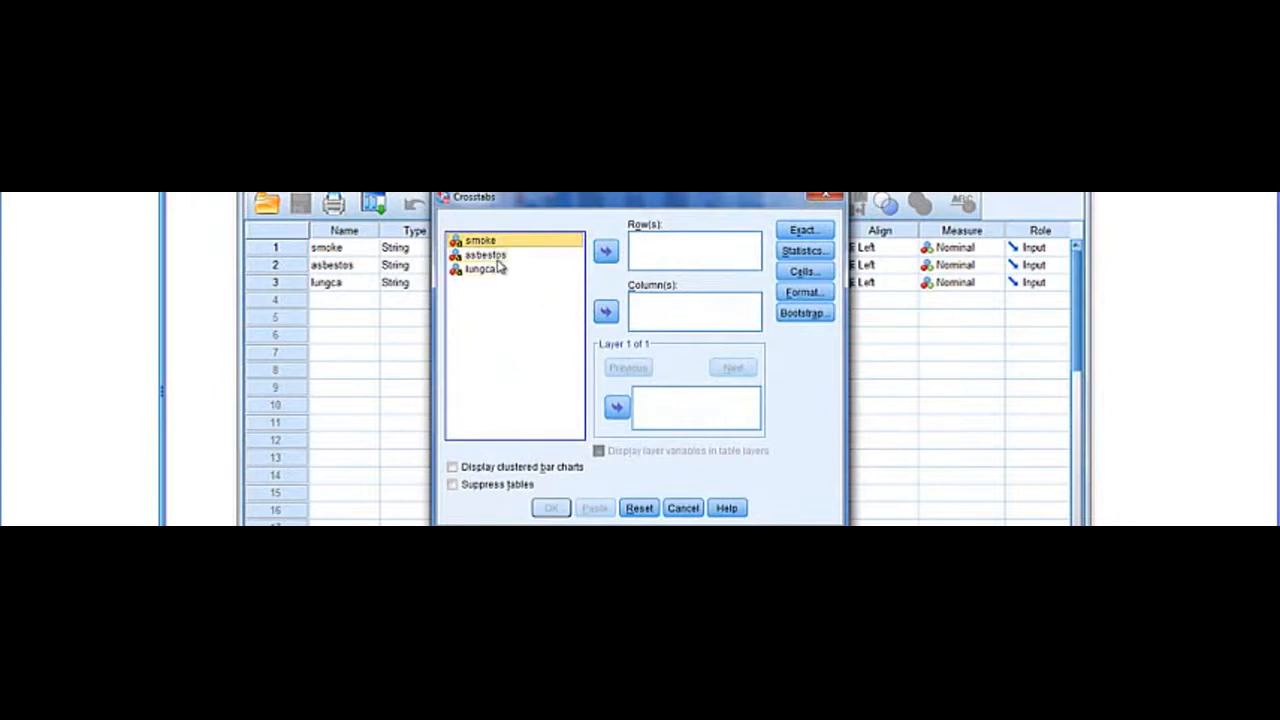
- Put asbestos in Row(s) and lungca in Column(s), then open Statistics
click(495, 255)
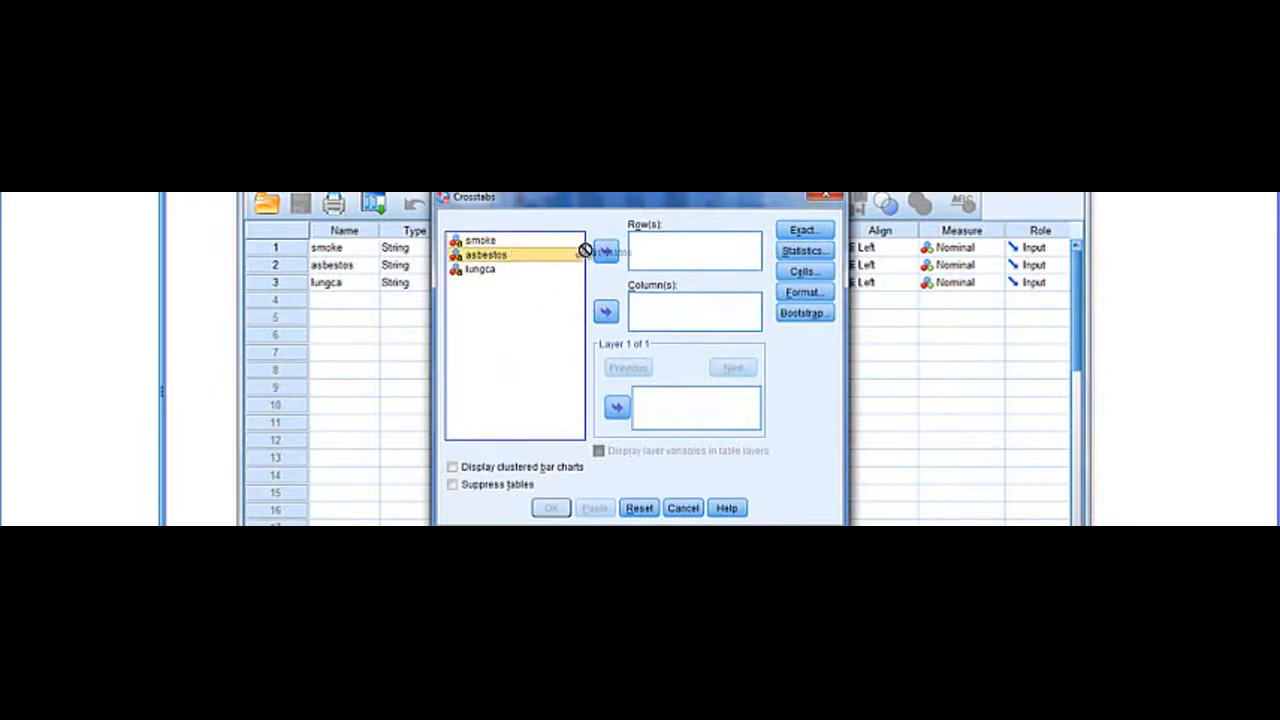
click(616, 251)
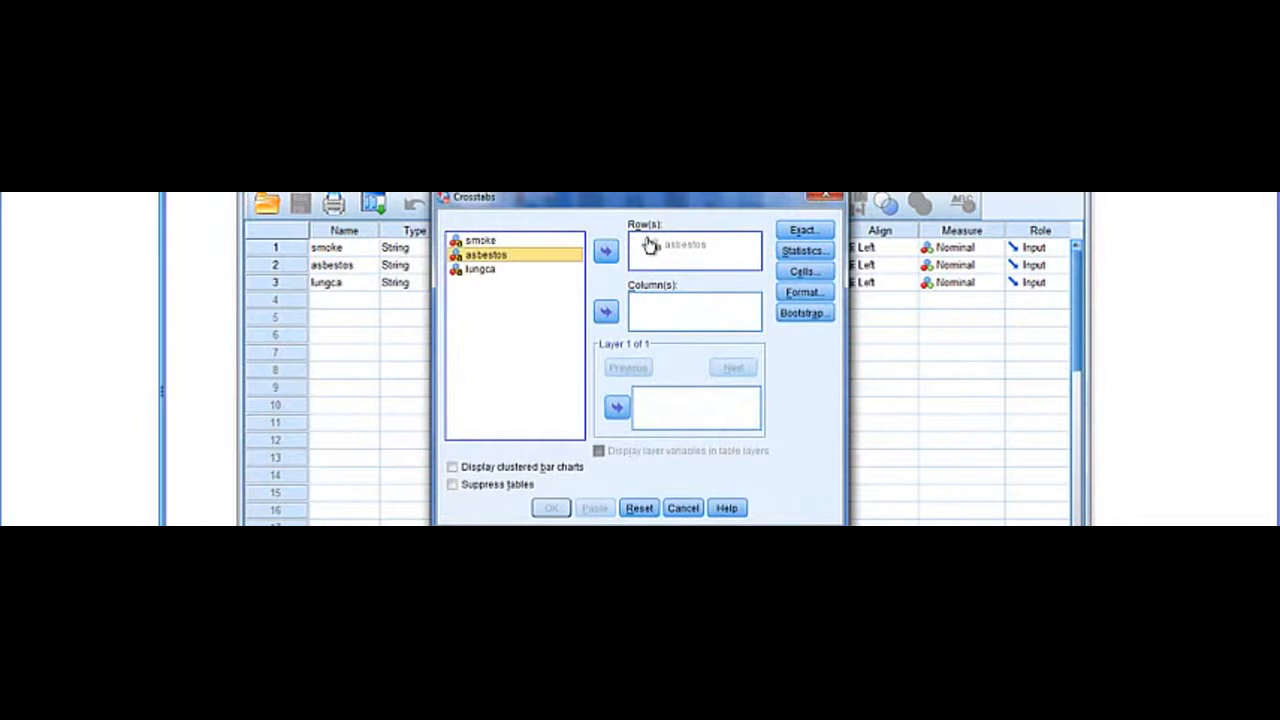
click(615, 249)
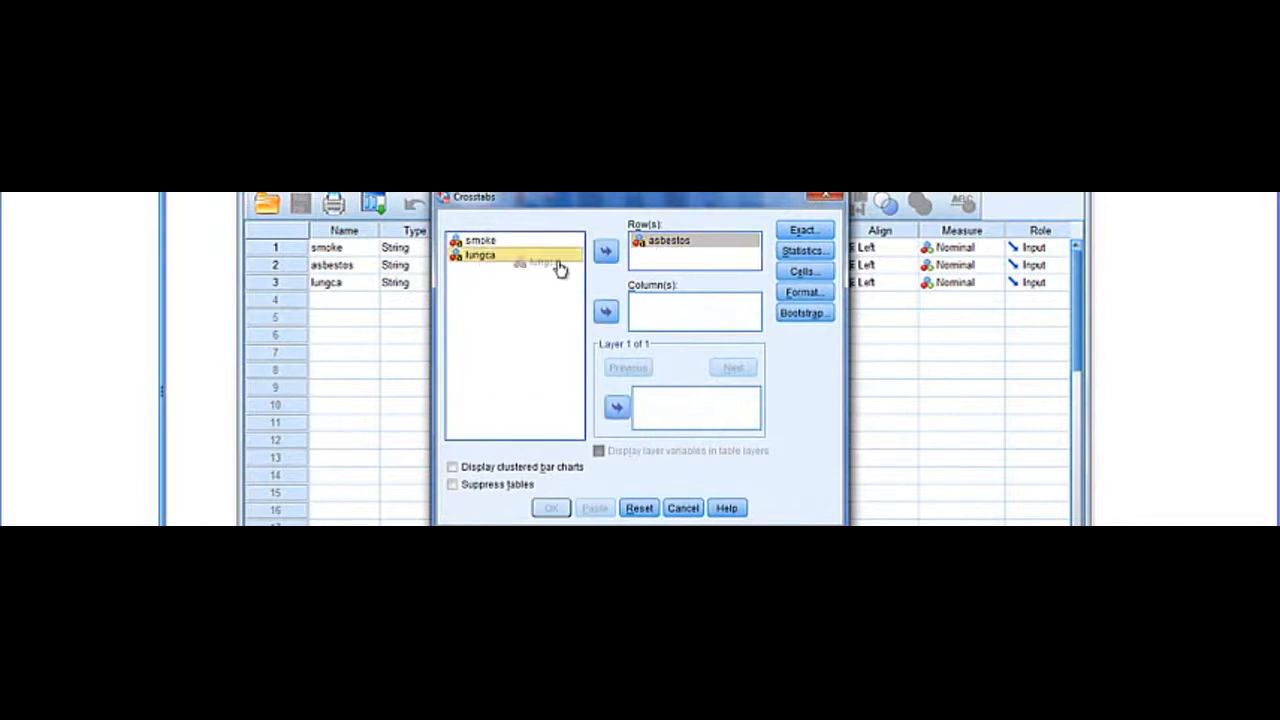
click(605, 311)
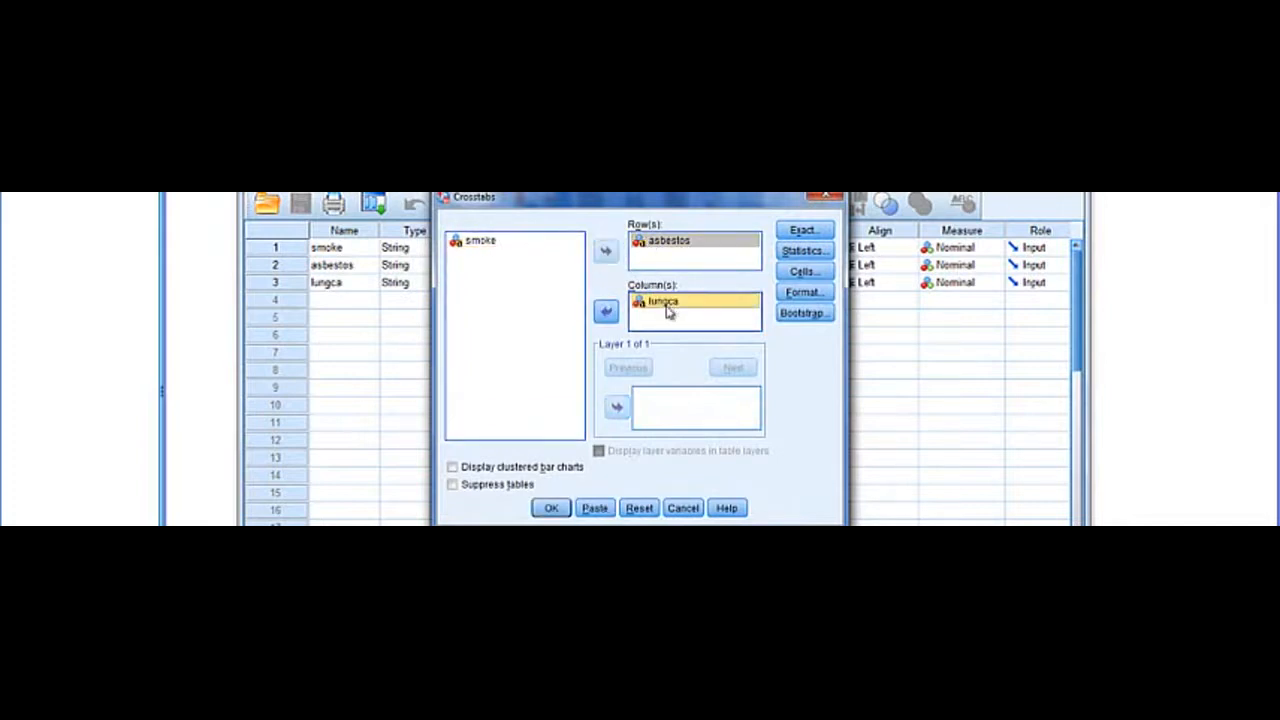
mouse_move(705, 305)
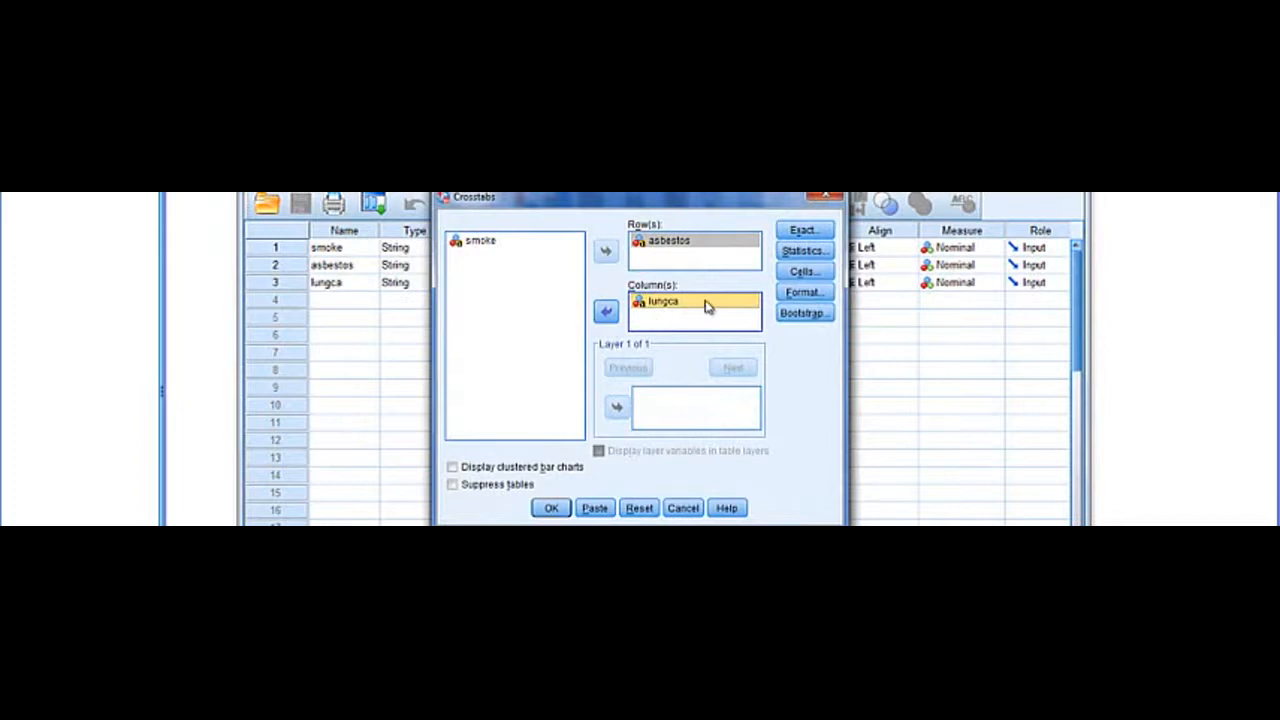
mouse_move(804, 251)
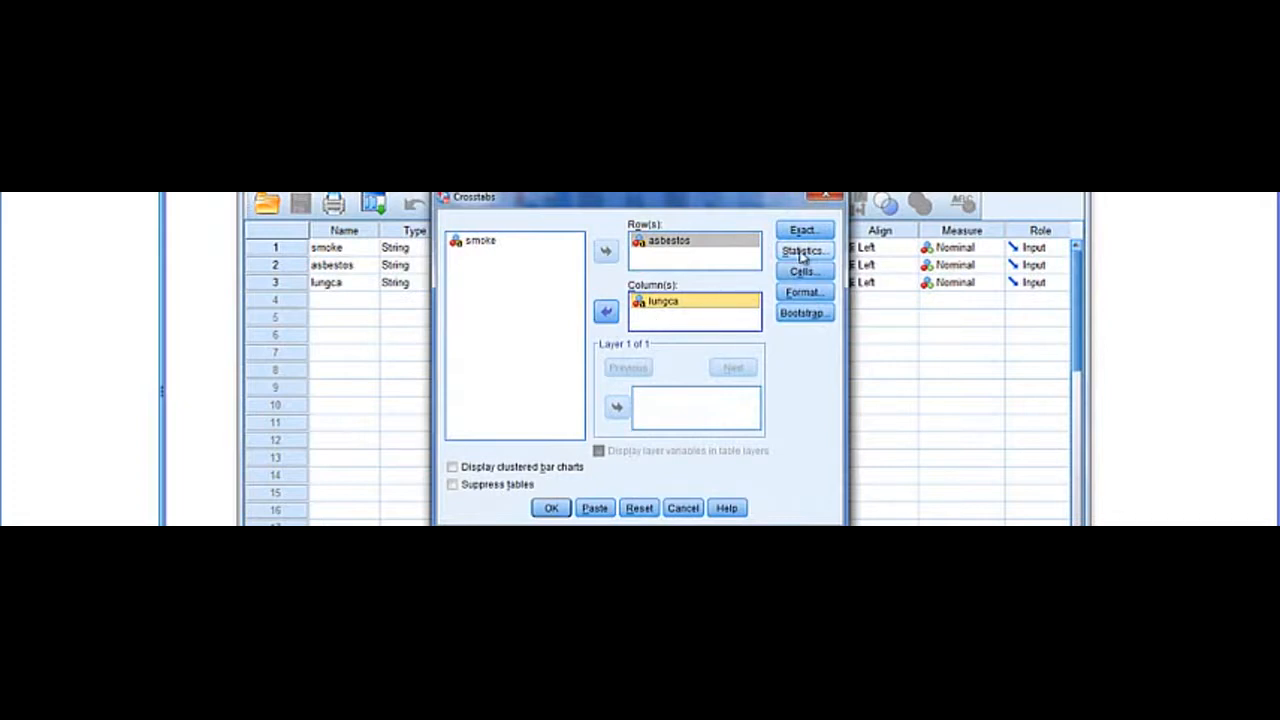
click(803, 250)
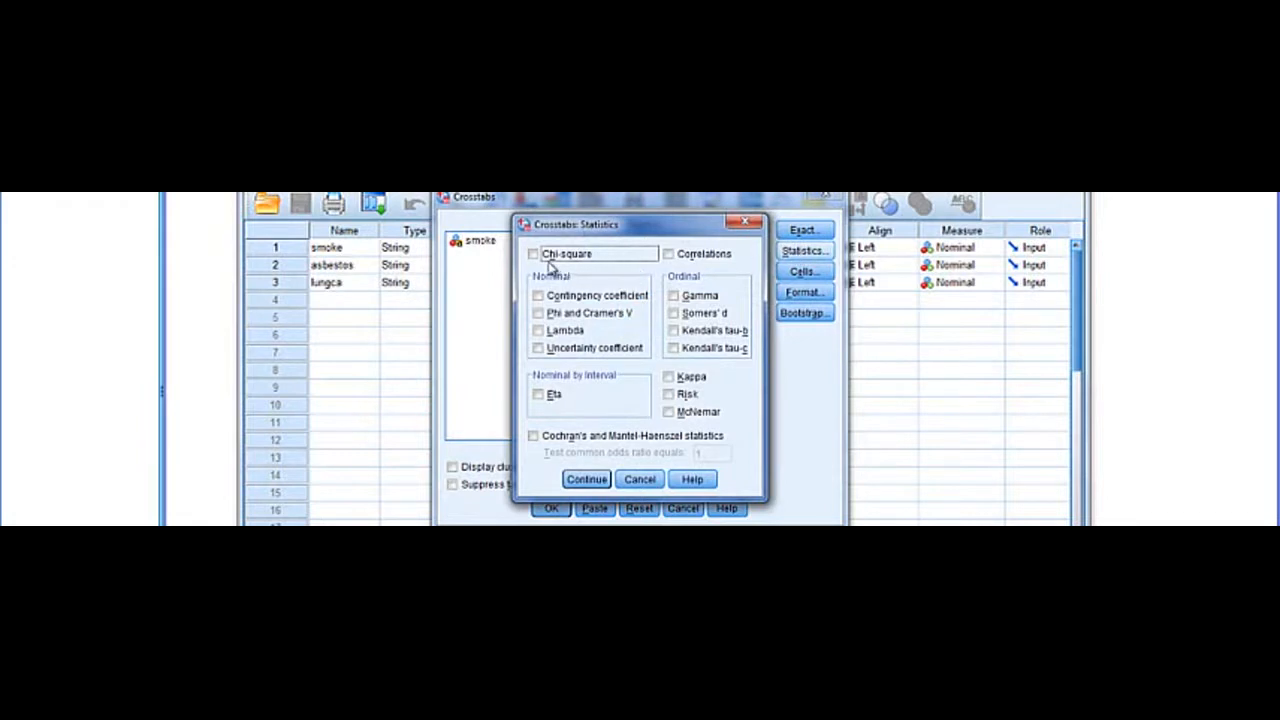
- Turn on the Chi-square statistic and return to Crosstabs
click(534, 253)
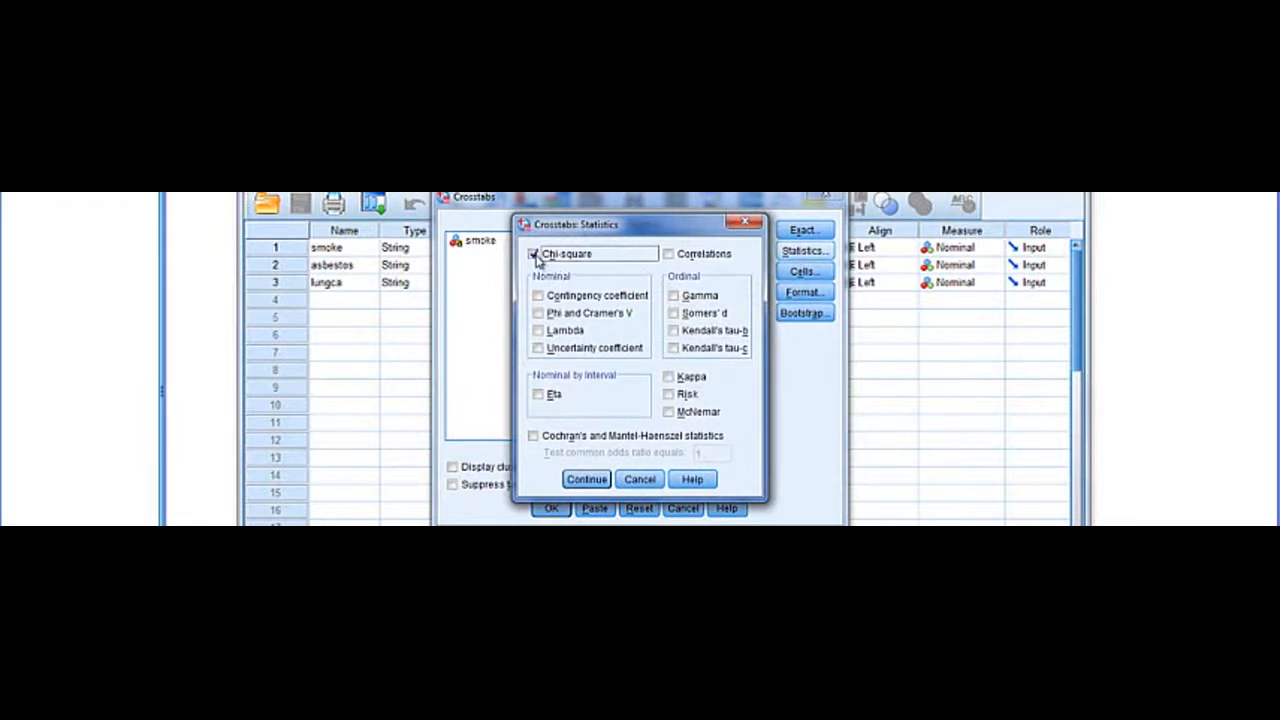
click(586, 479)
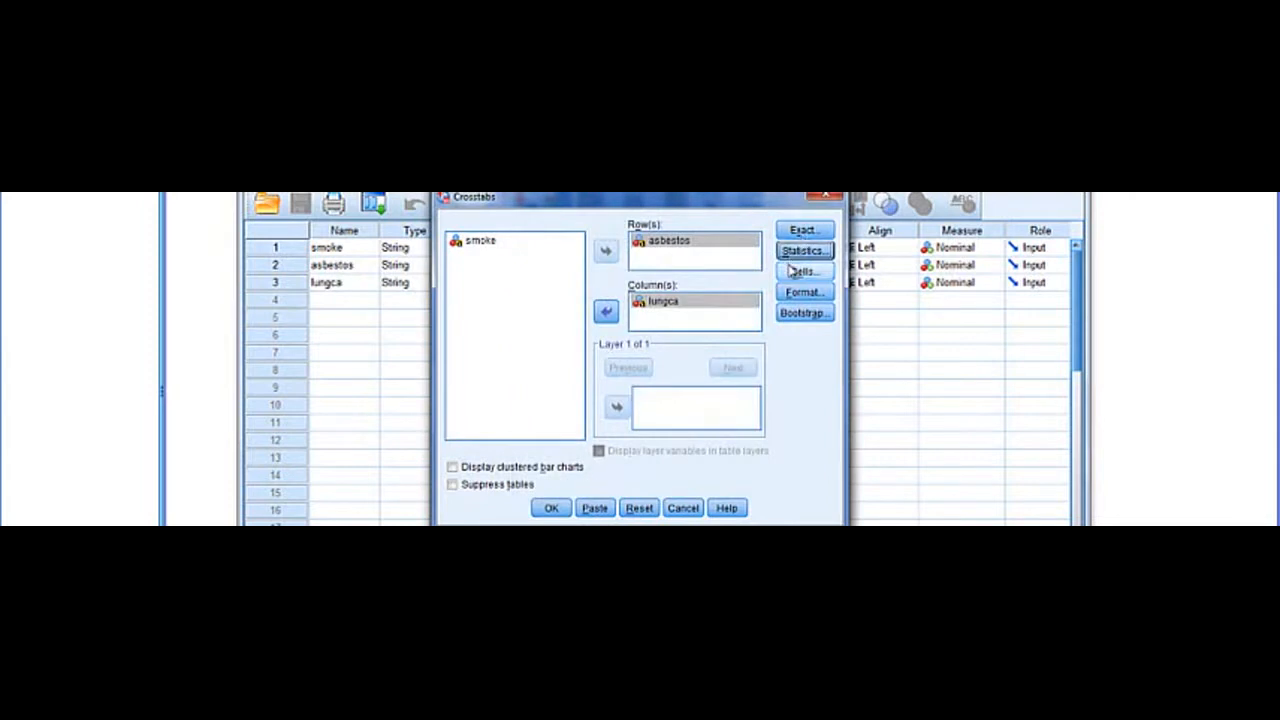
- Add Expected counts alongside Observed in the cell display options
click(804, 271)
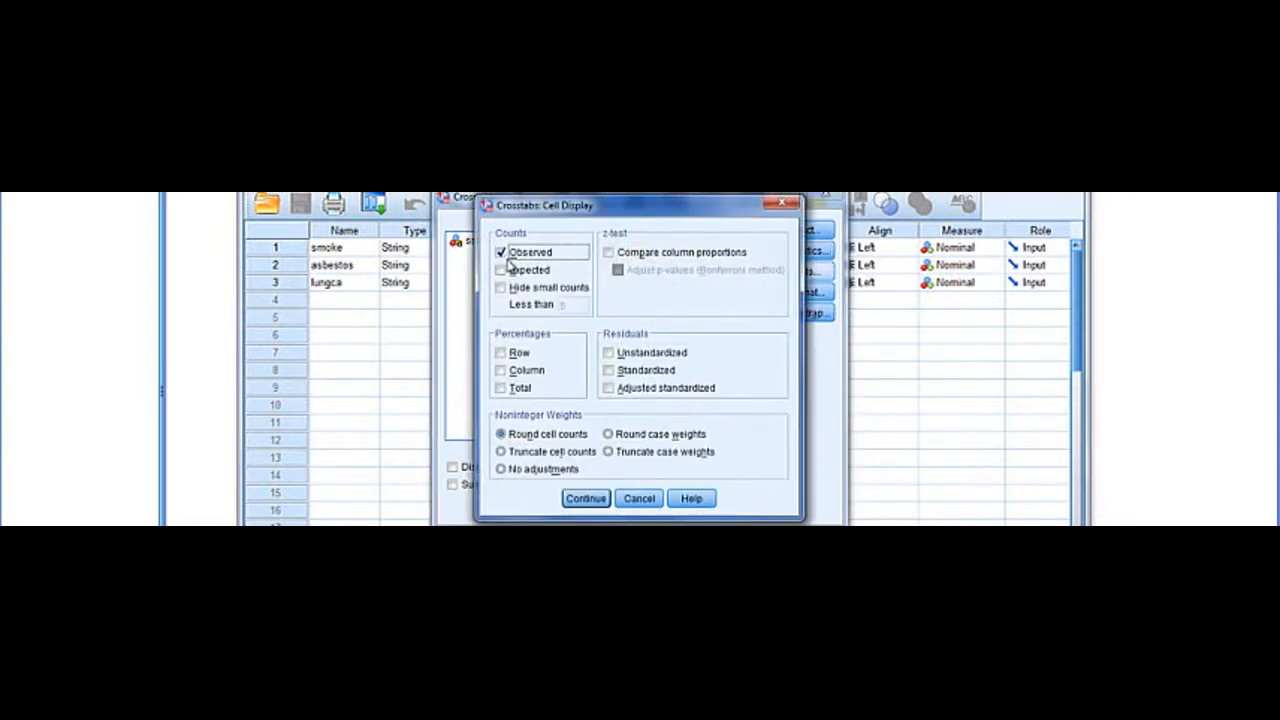
click(501, 270)
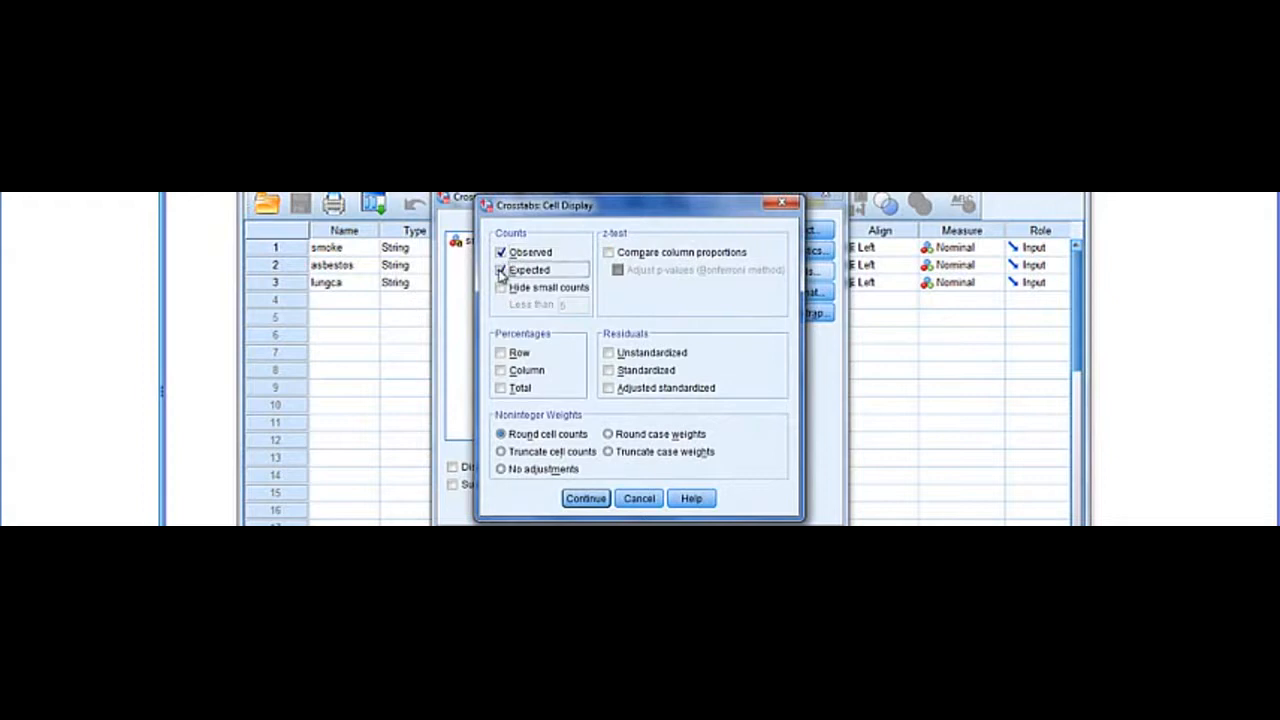
click(585, 498)
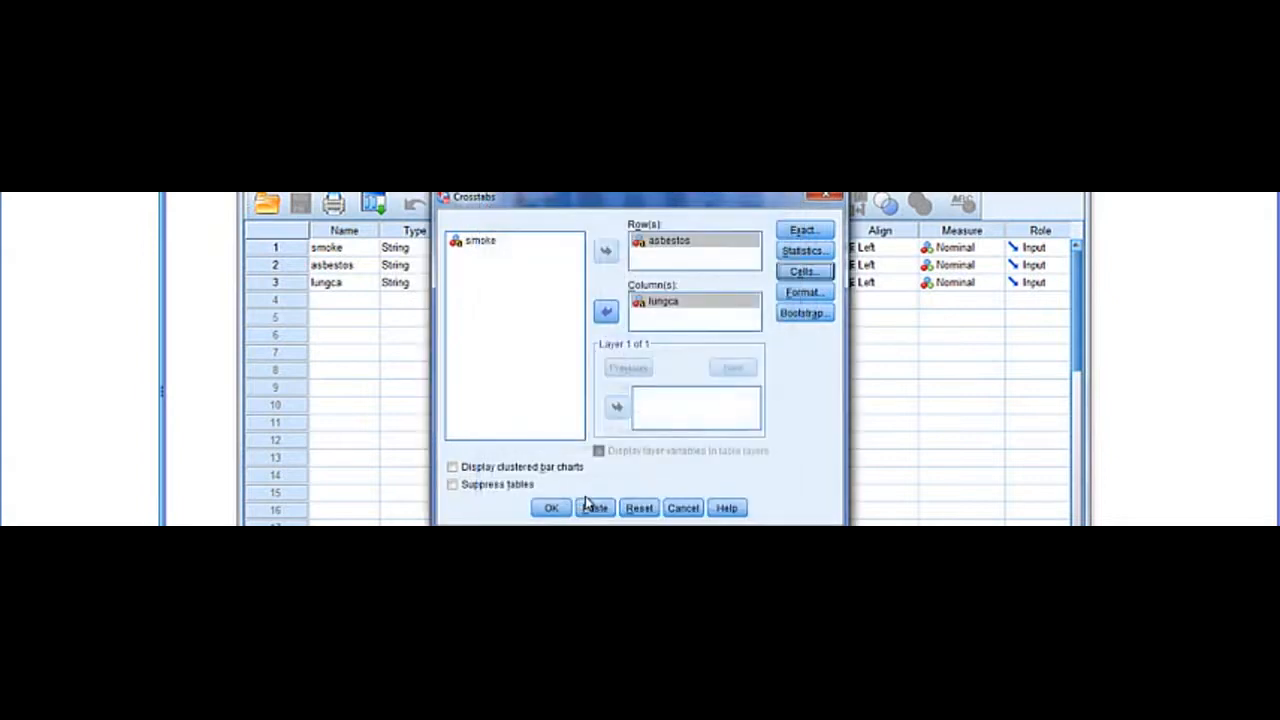